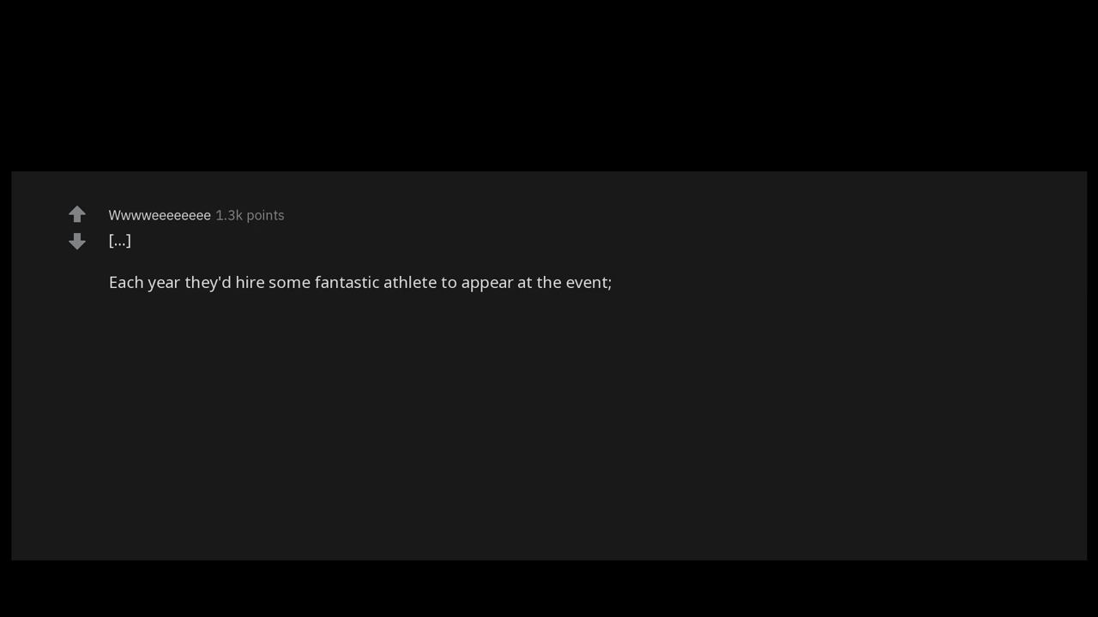
type("1 year it was Tony Hawk,")
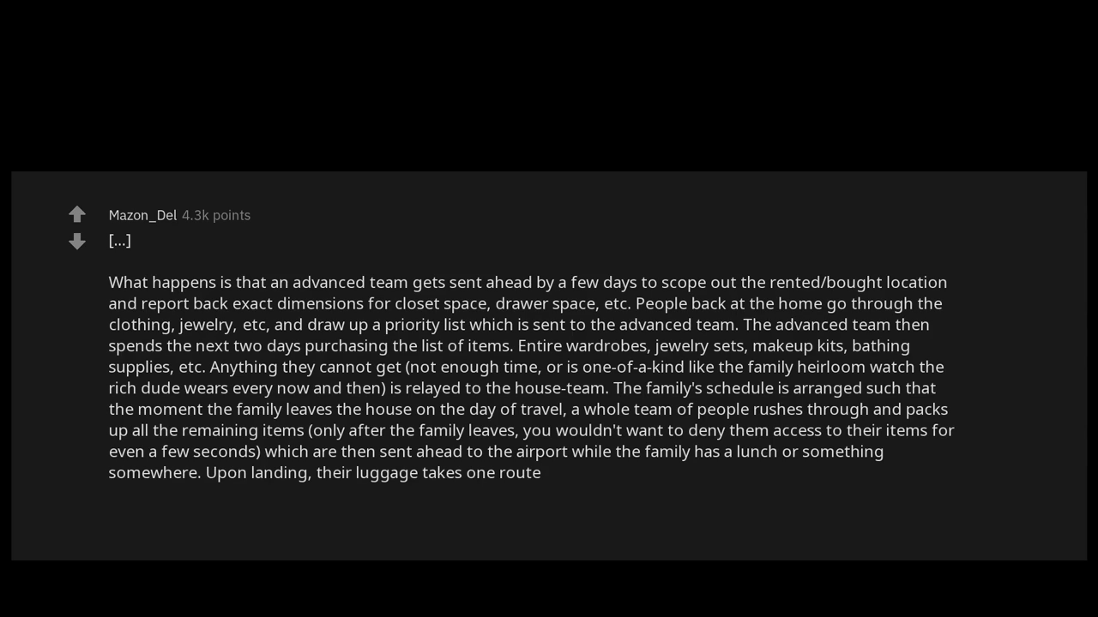
type("(direct)")
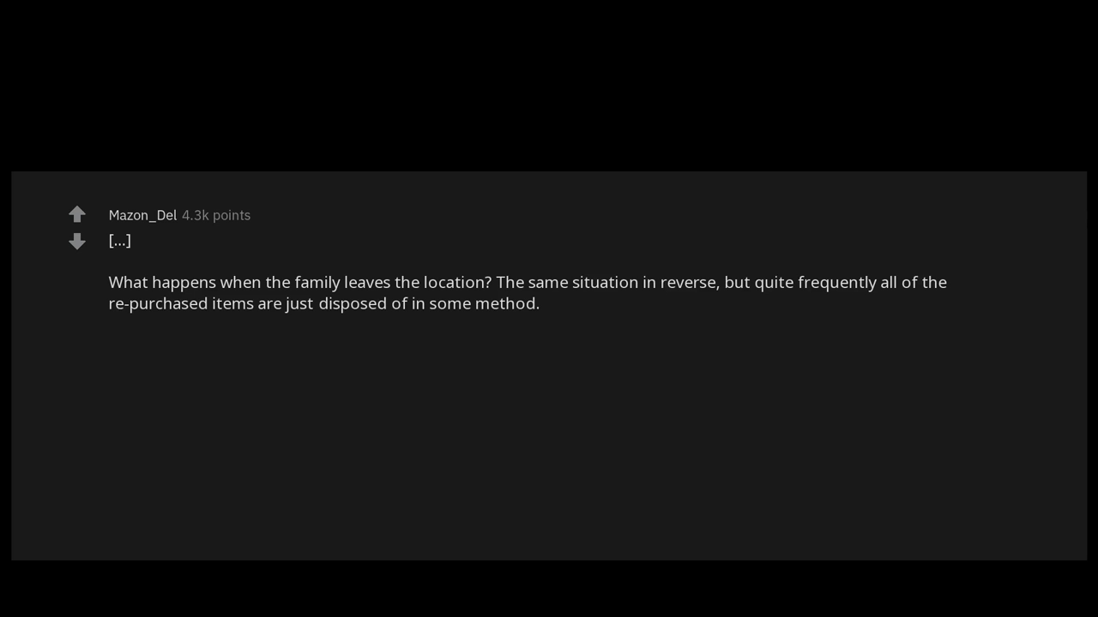
type("It's just easier,")
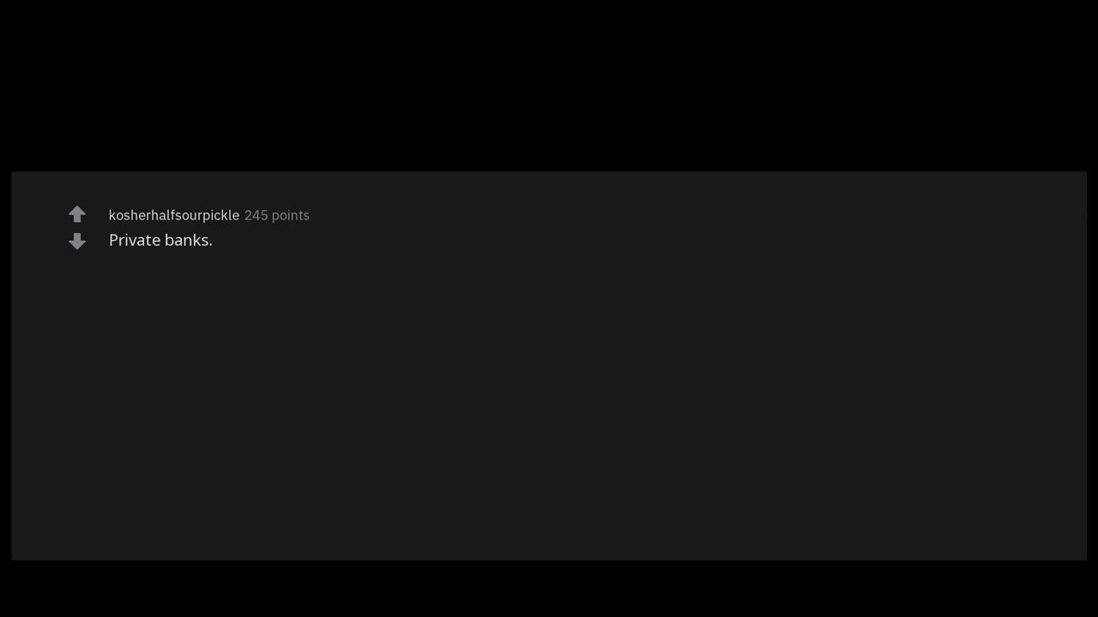
type("Rich people use banks like Chase,")
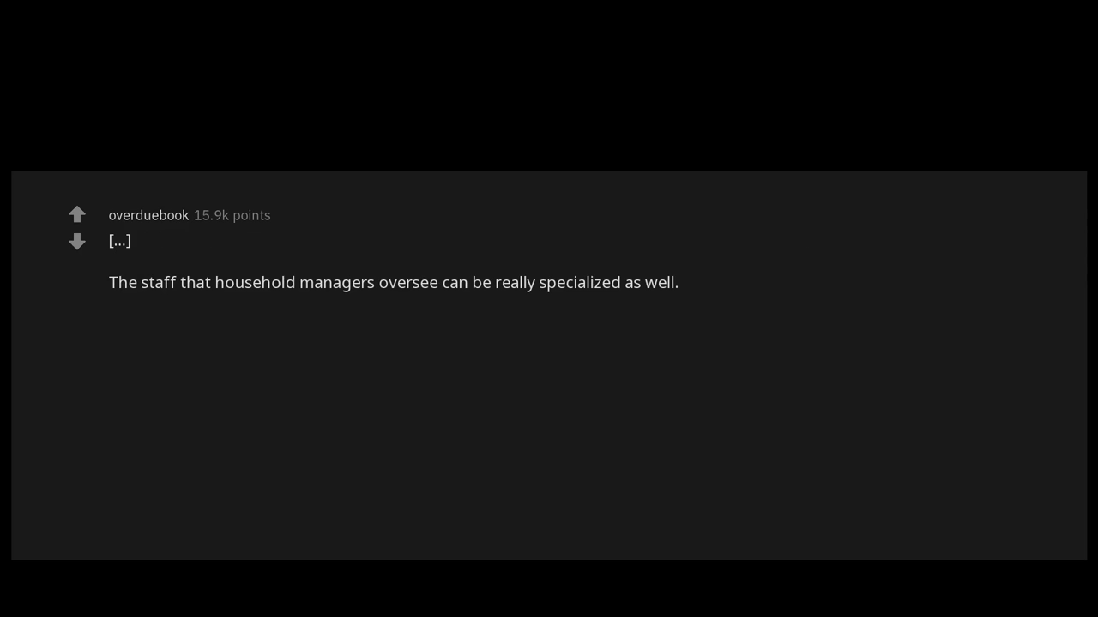
type("For example,")
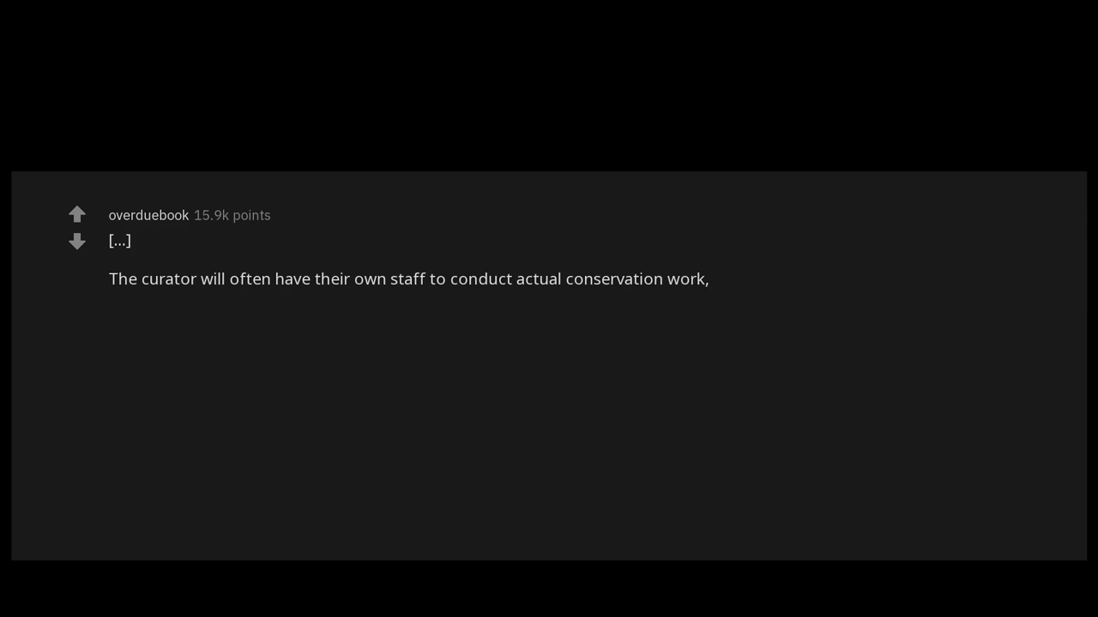
type("art transport,")
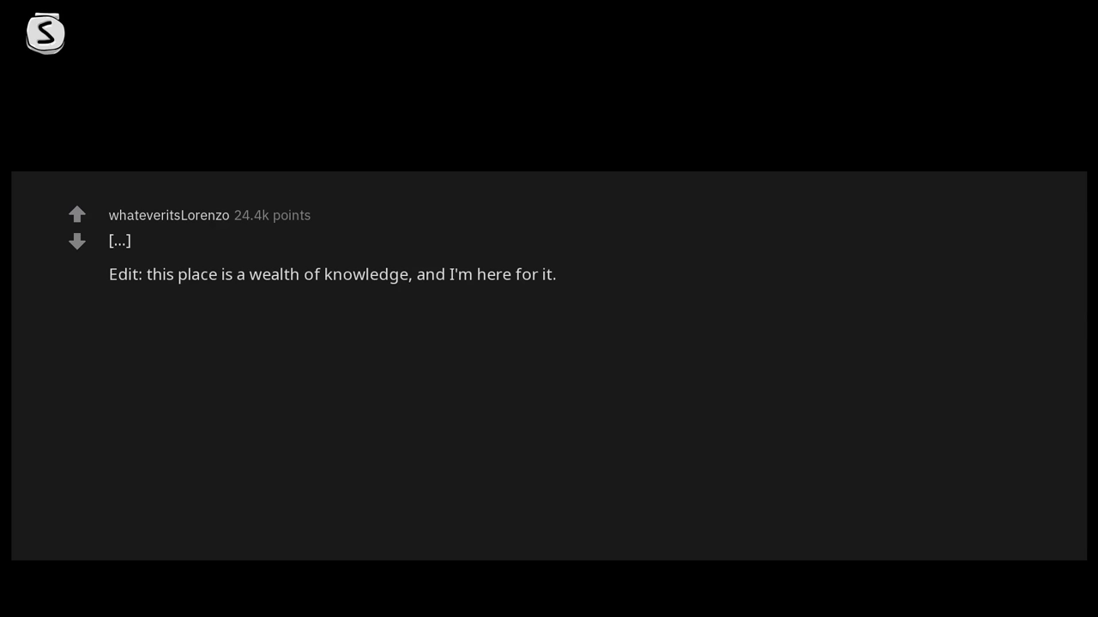
type("Had no idea you could buy books by the foot.")
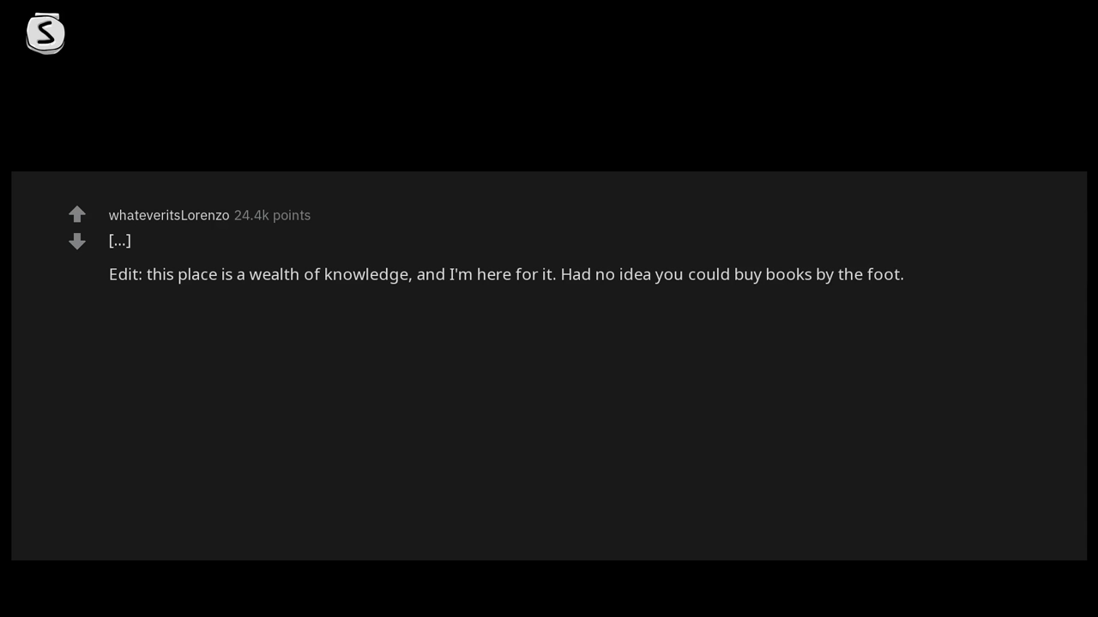
type("What a bizarre idea!")
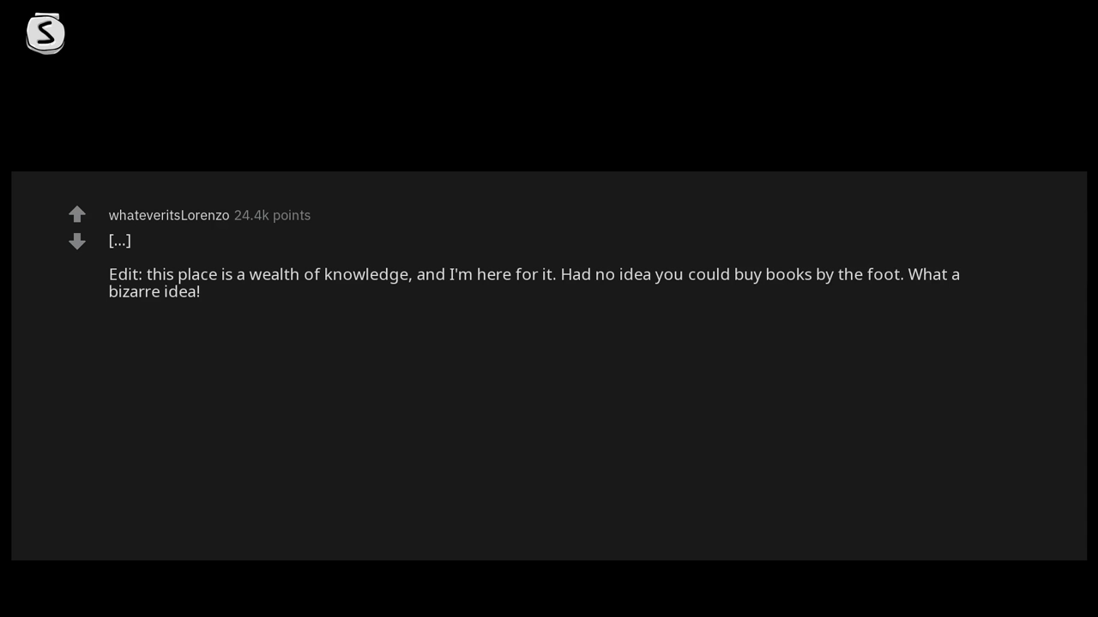